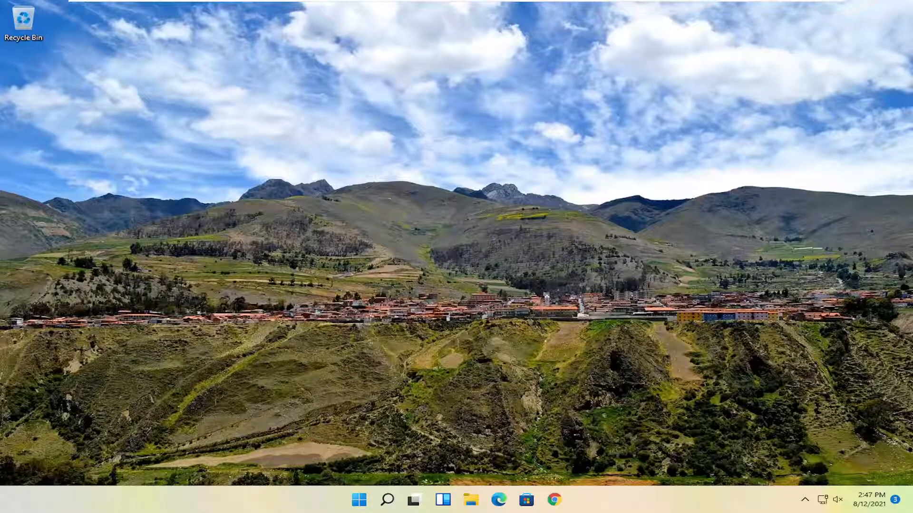
mouse_move(592, 279)
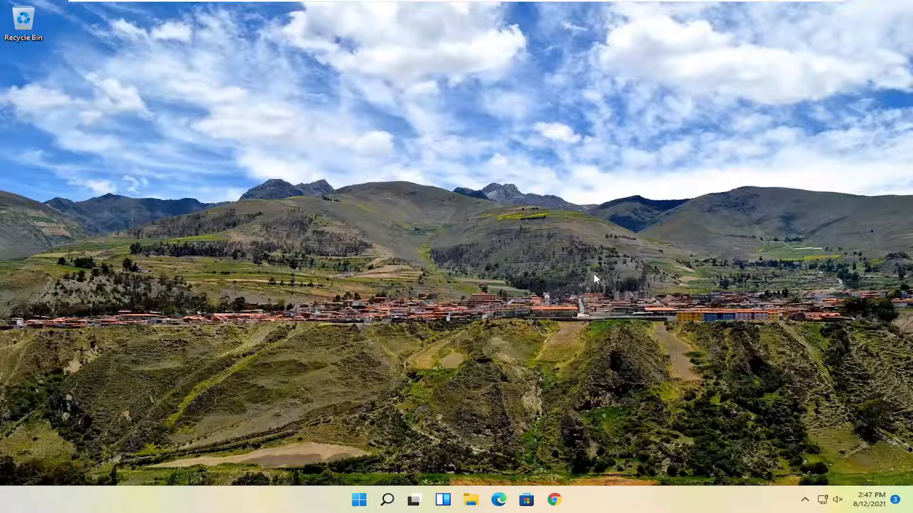
mouse_move(553, 499)
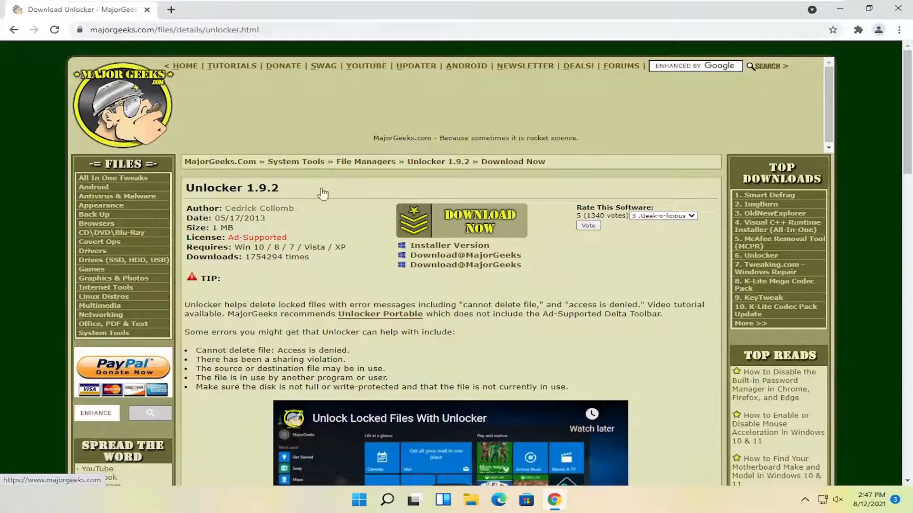
mouse_move(395, 240)
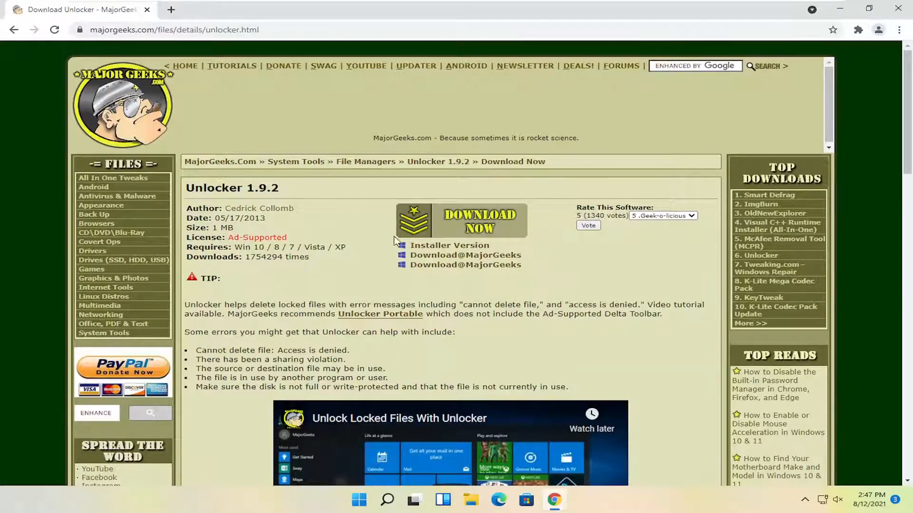
Download the Unlocker 1.9.2 installer from the MajorGeeks Installer Version link
click(478, 219)
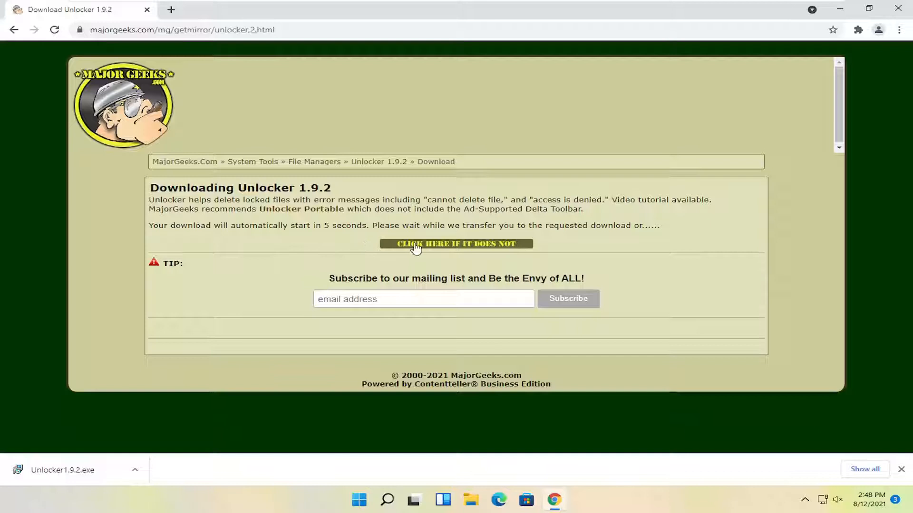
click(455, 244)
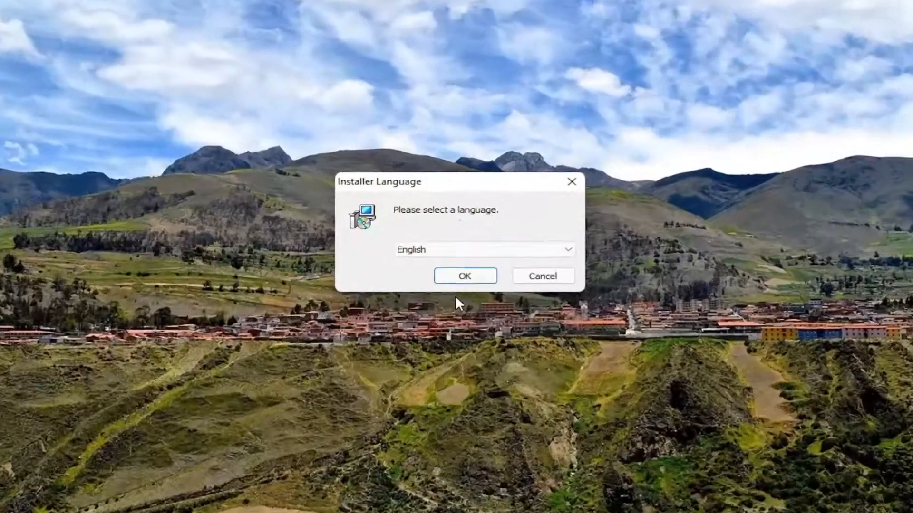
Install Unlocker in English with the Advanced option, Delta toolbar unchecked
click(465, 276)
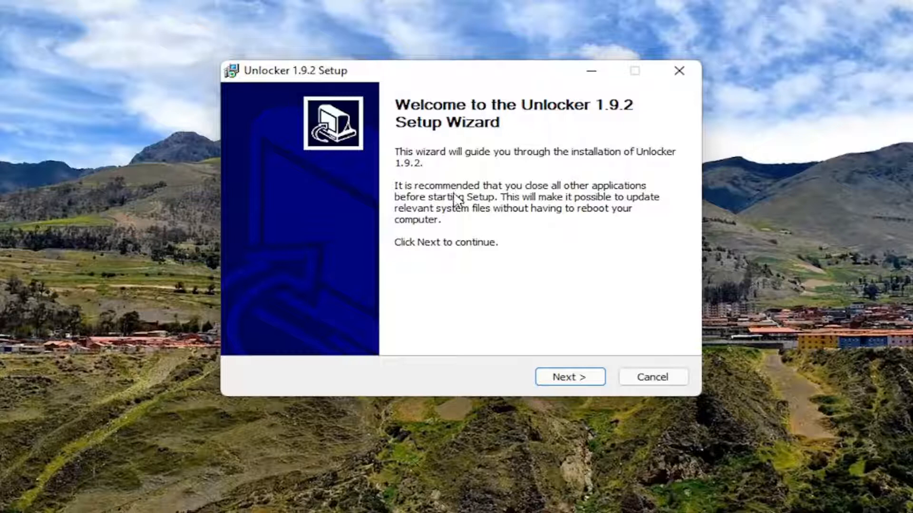
click(569, 377)
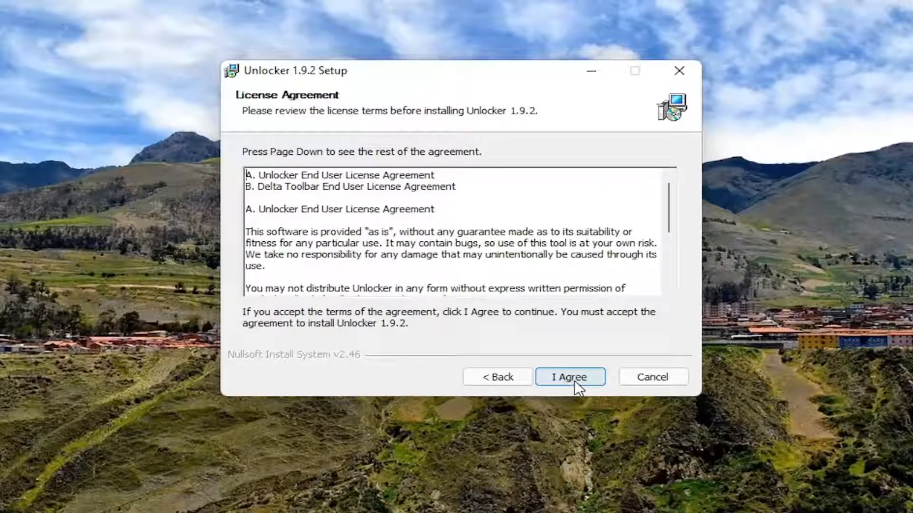
click(569, 377)
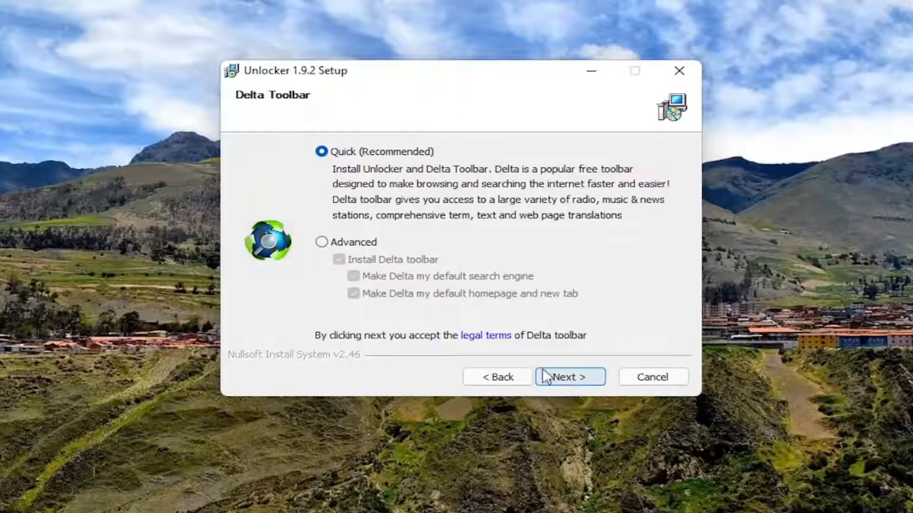
click(321, 242)
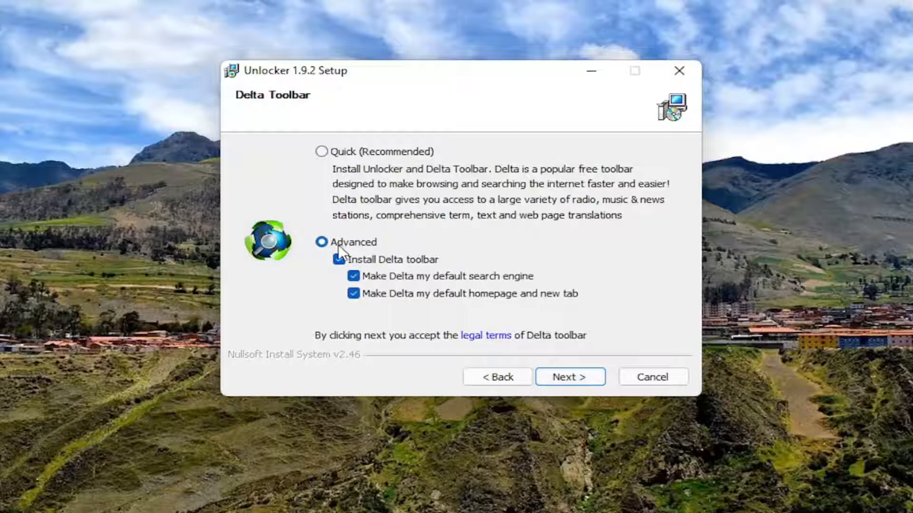
click(339, 260)
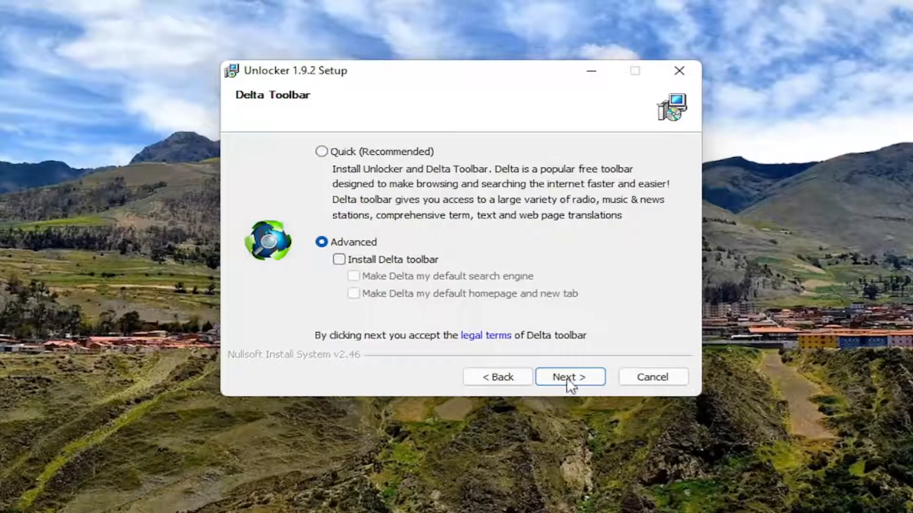
click(570, 377)
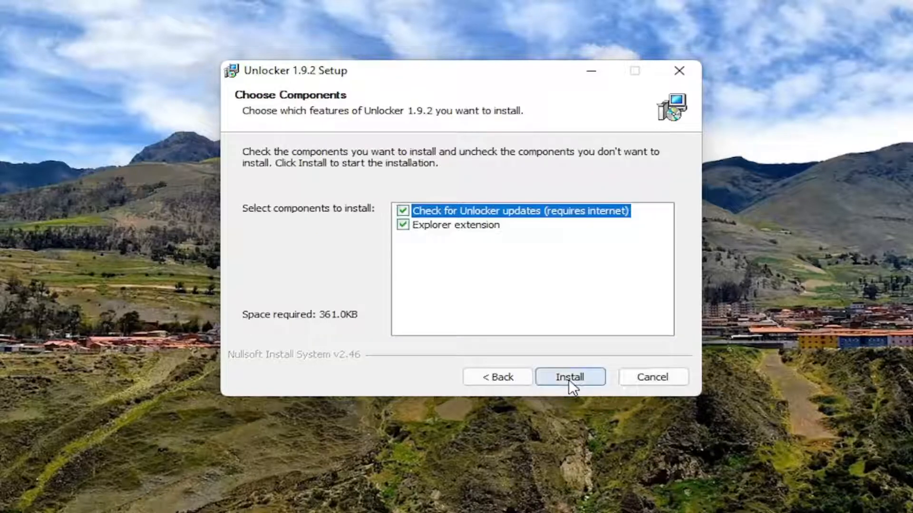
click(570, 377)
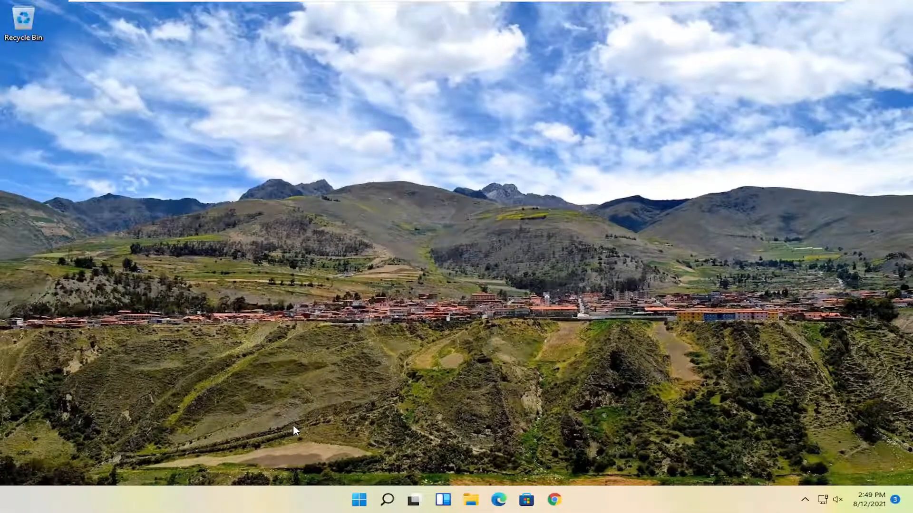
Create a New folder on the desktop and move it higher up
right_click(294, 430)
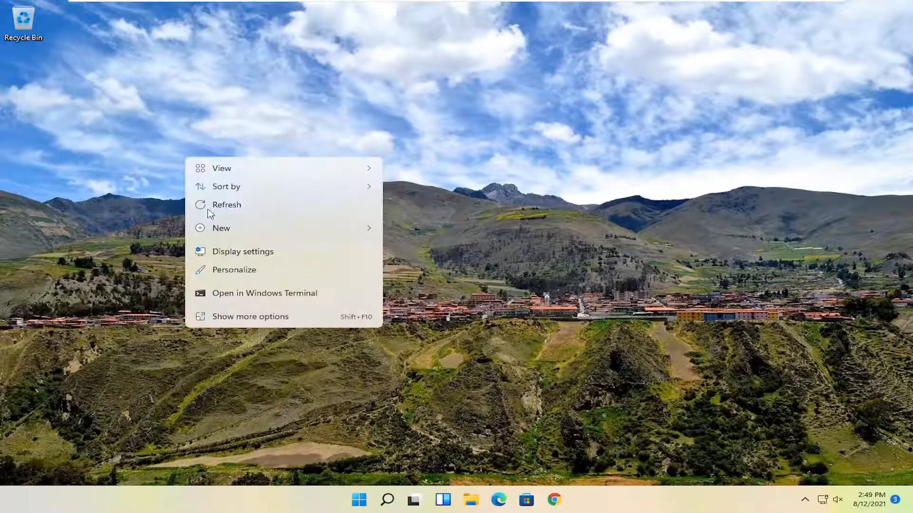
click(222, 227)
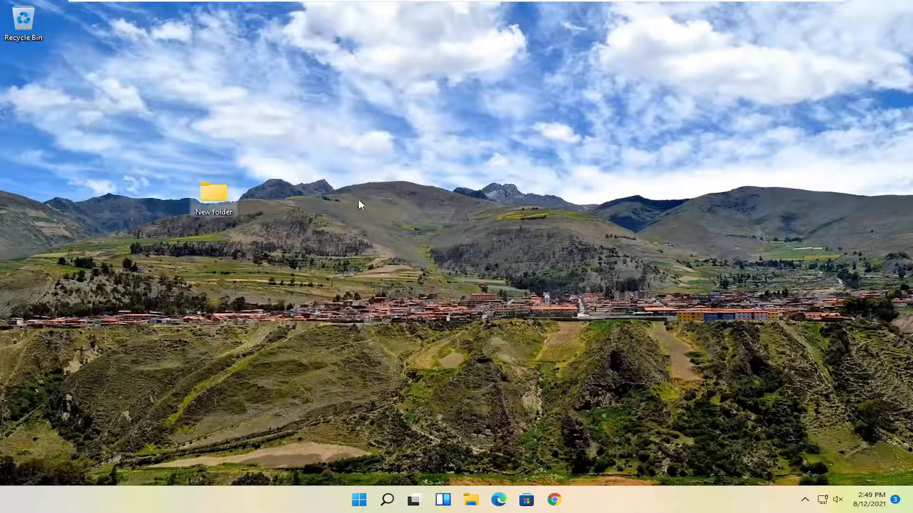
drag(214, 192, 260, 134)
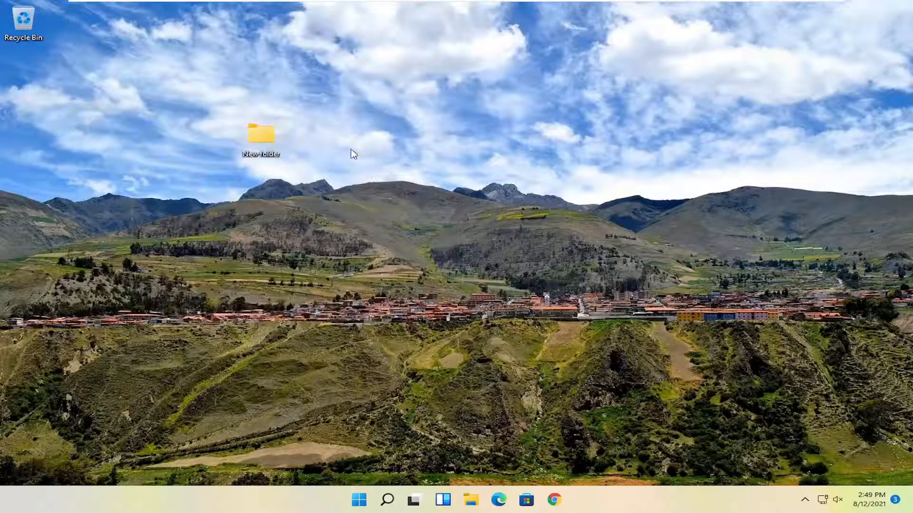
Search Windows for 'unlocker' to launch the Unlocker app
click(387, 499)
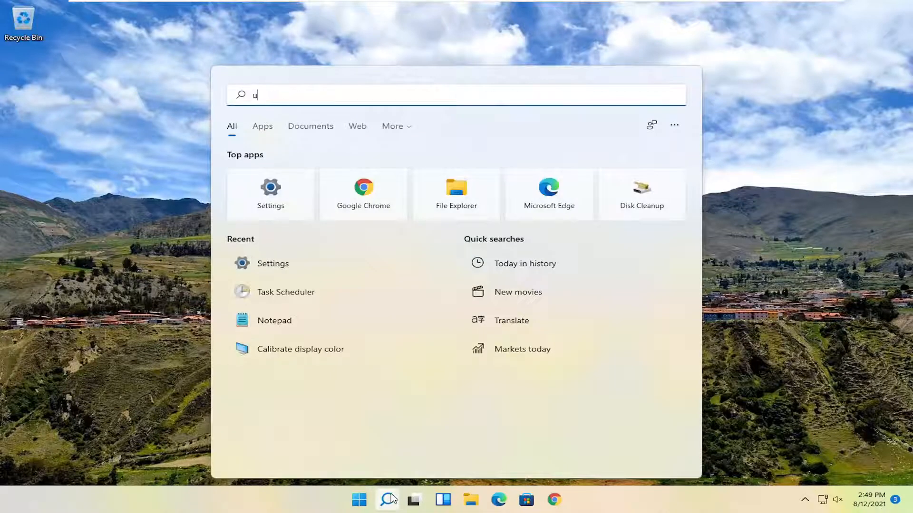
text(nlocker)
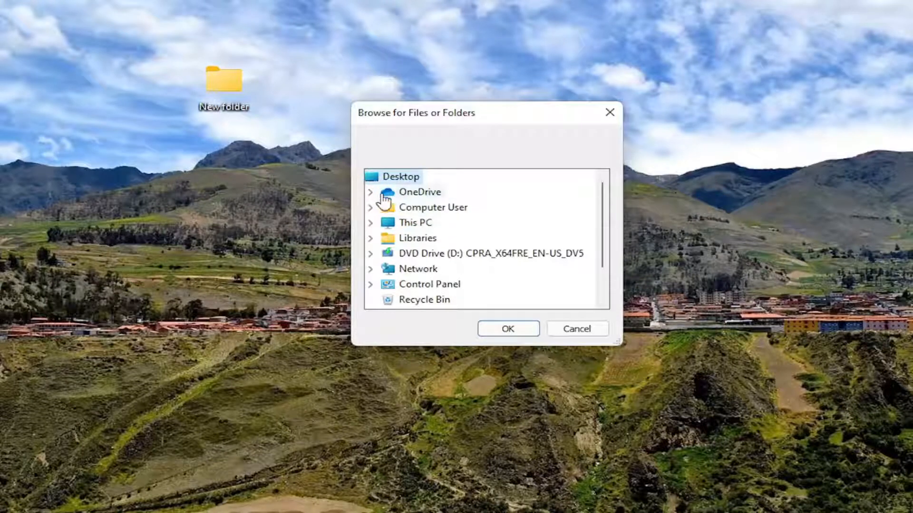
mouse_move(433, 255)
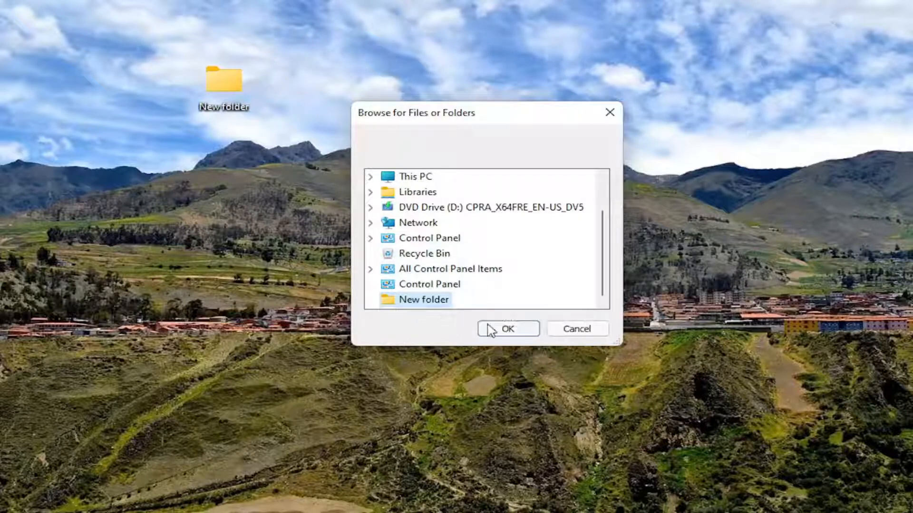
Confirm the desktop's New folder as Unlocker's target object
click(507, 328)
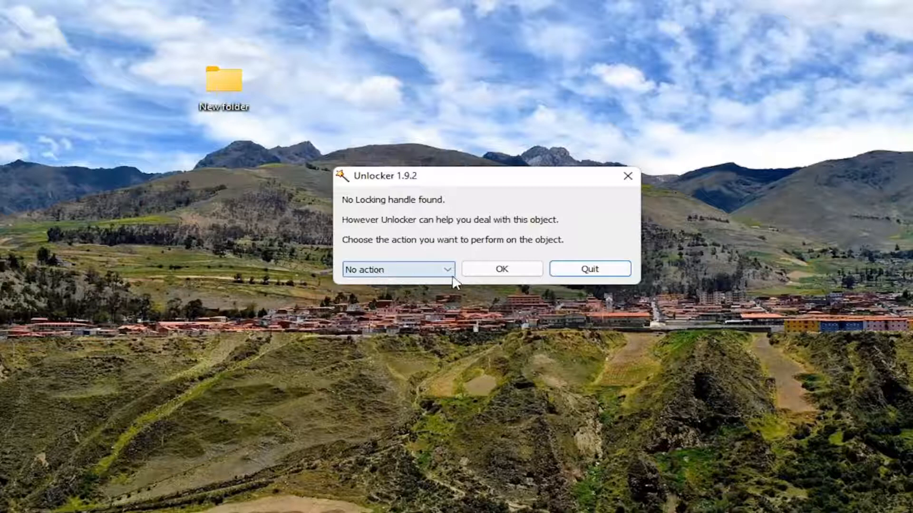
Choose the Delete action for New folder, run it and dismiss the Success message
click(398, 269)
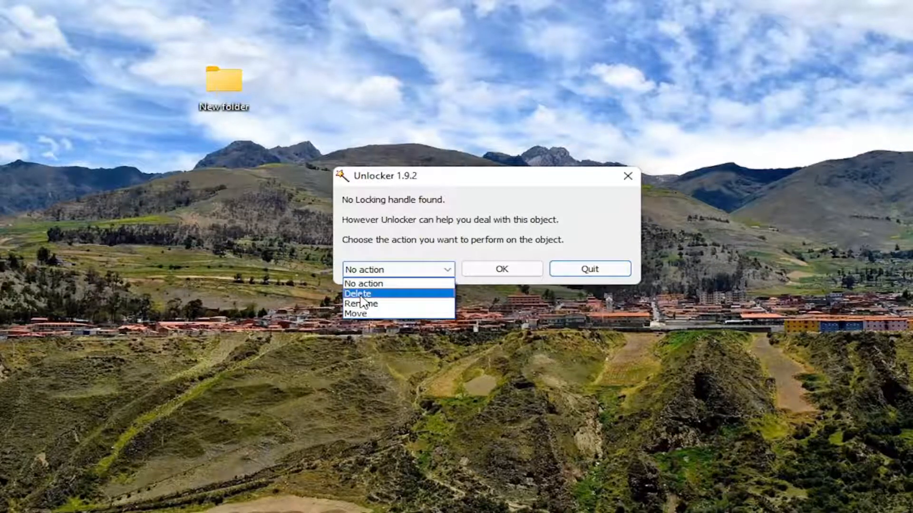
mouse_move(372, 313)
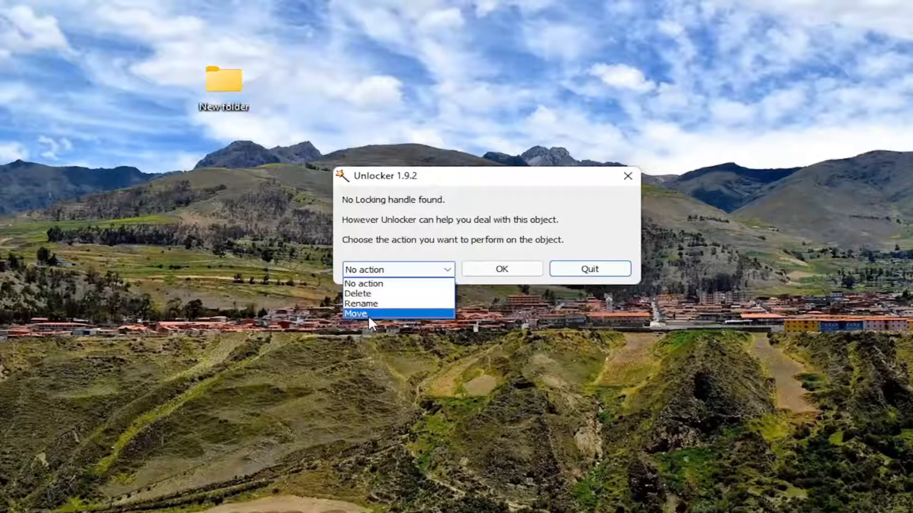
mouse_move(364, 294)
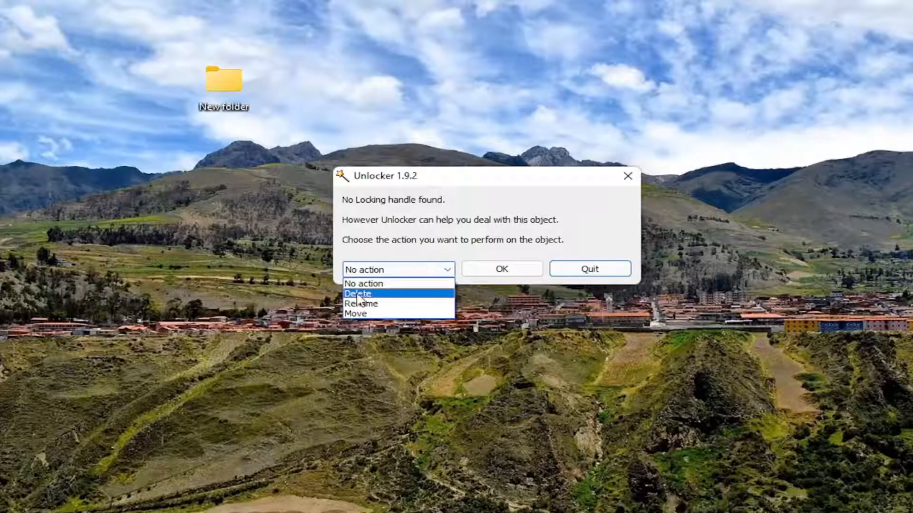
click(358, 294)
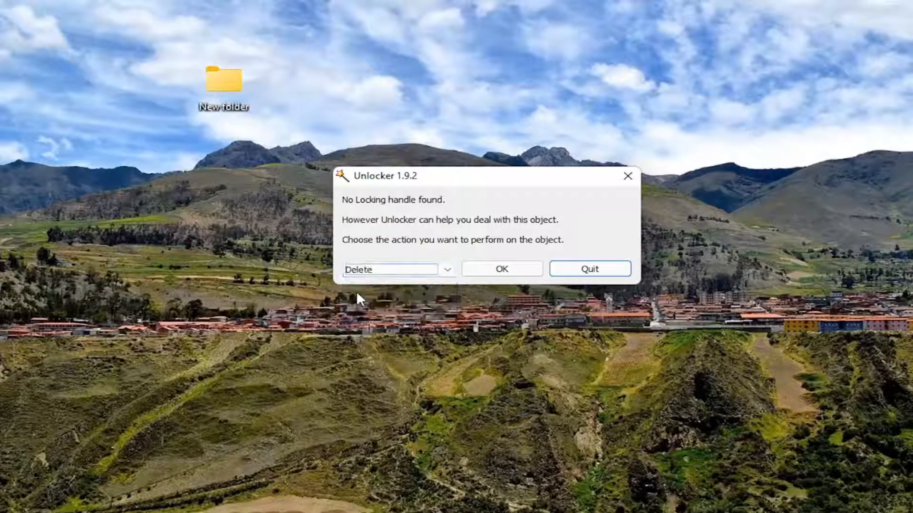
click(501, 268)
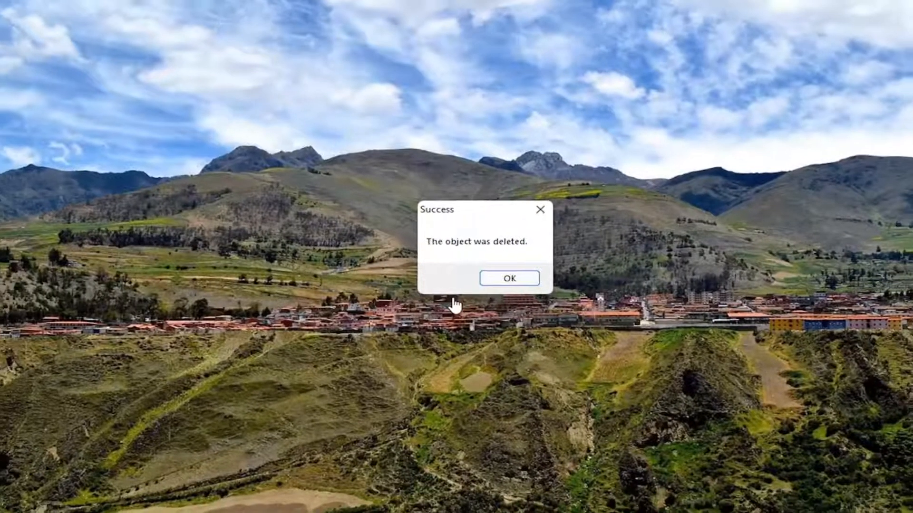
click(508, 278)
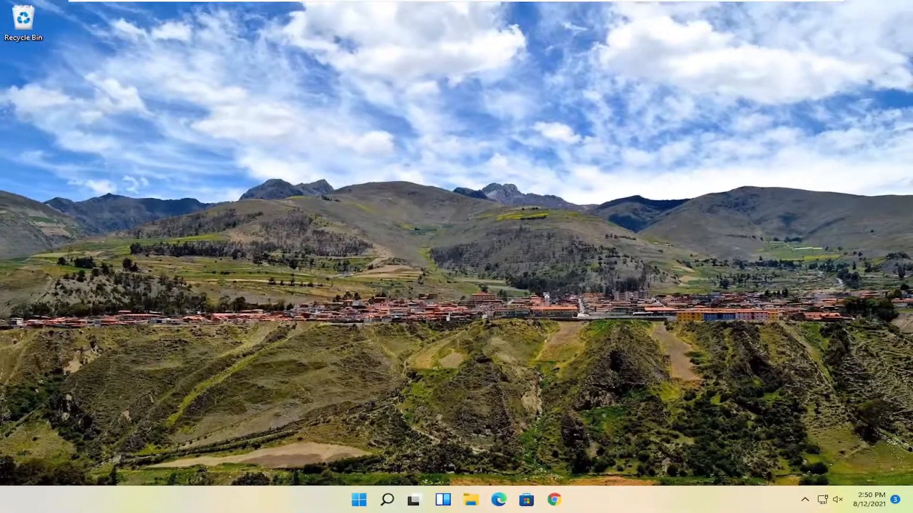